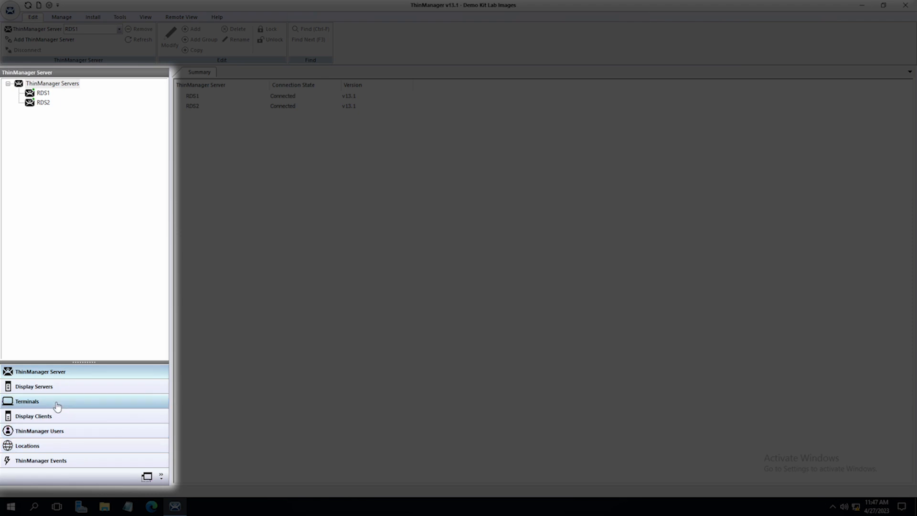
Show the Terminals list in the ThinManager tree to reach the DualDisplay terminal
click(27, 401)
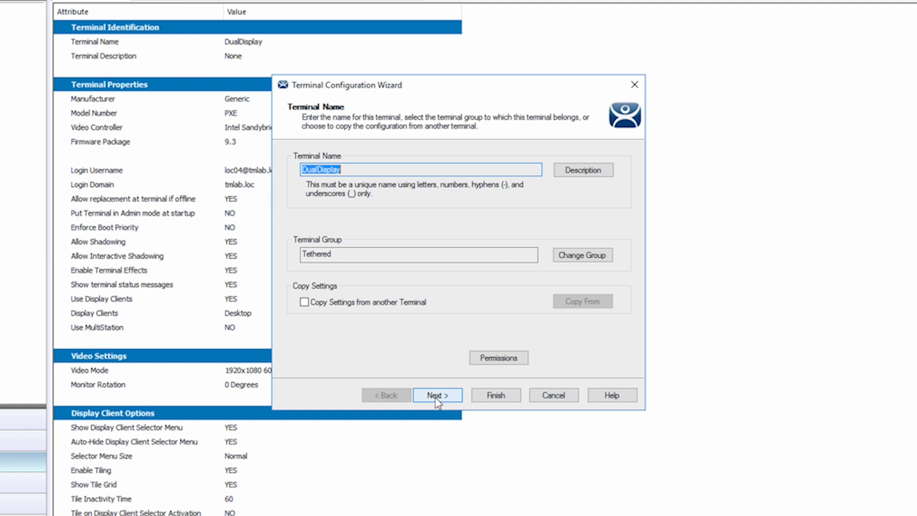
Enable MultiMonitor for DualDisplay on the Terminal Mode Selection page and continue to Login Requirements
click(437, 395)
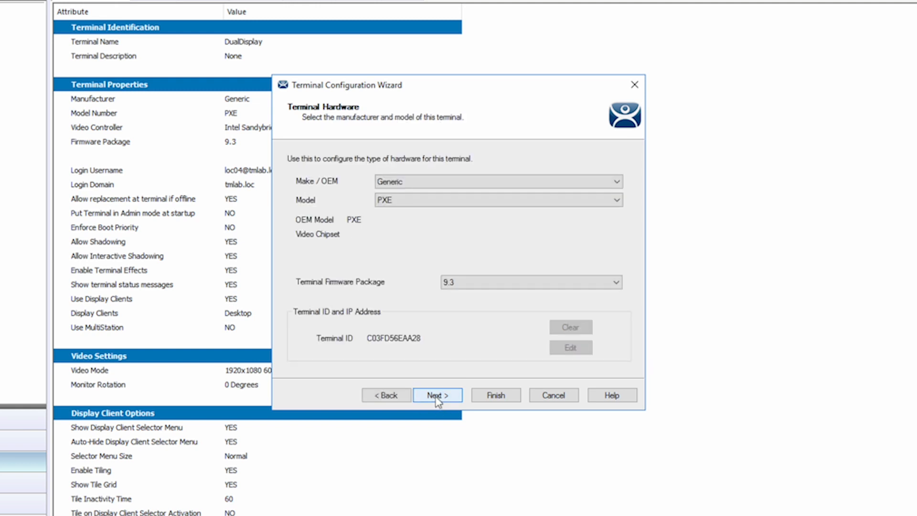
click(436, 395)
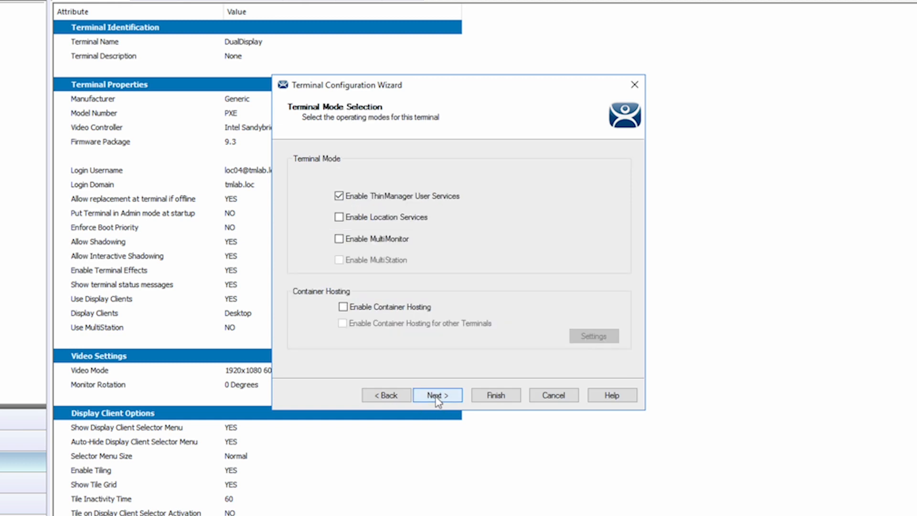
mouse_move(393, 285)
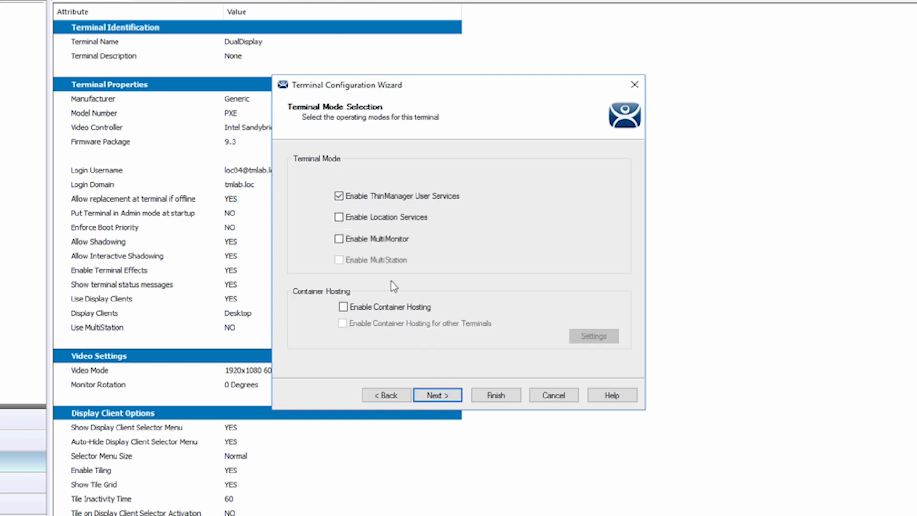
click(338, 239)
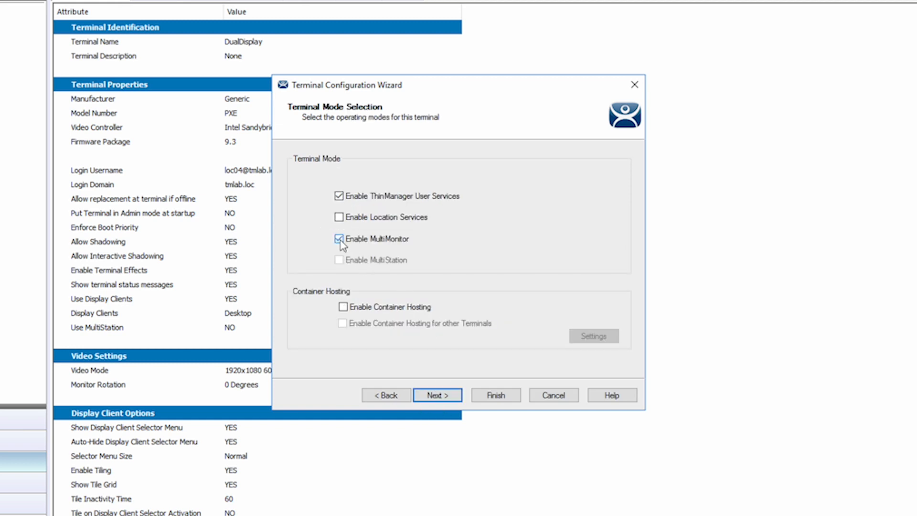
click(338, 239)
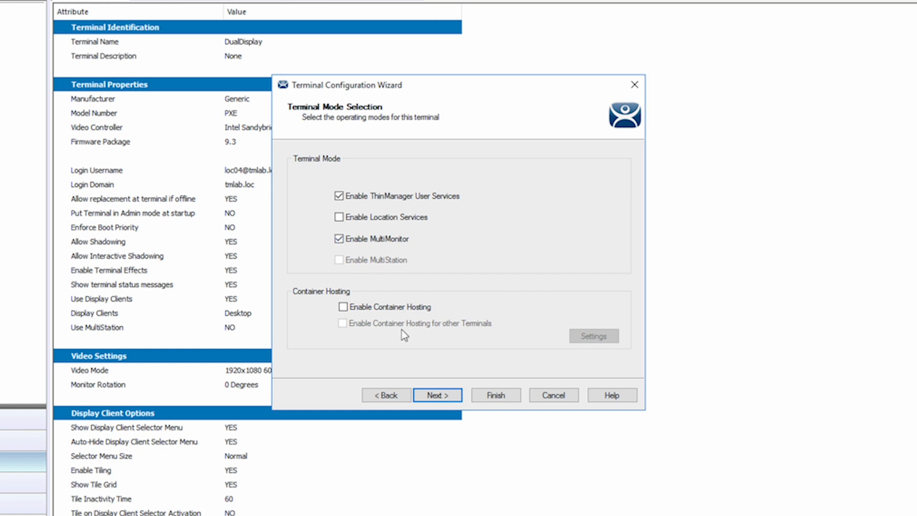
click(436, 395)
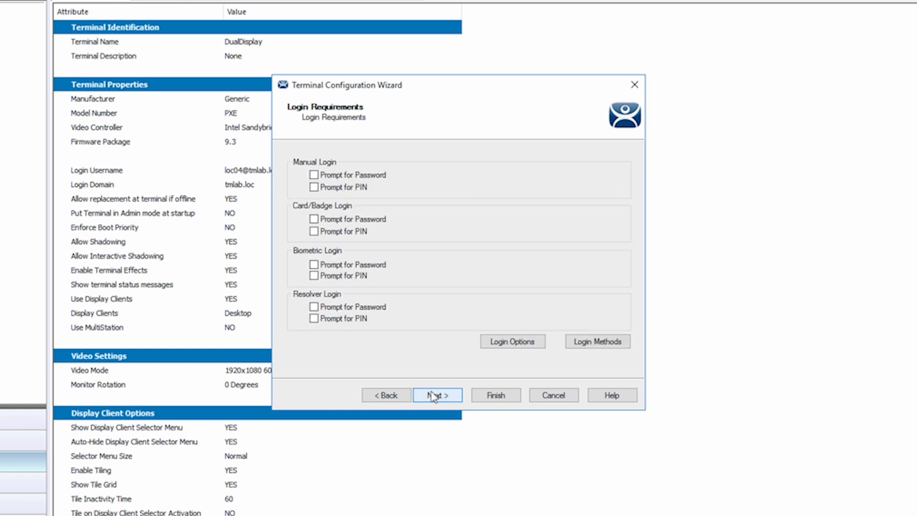
Reach Monitor Layout and align monitor 2 directly above monitor 1
click(437, 394)
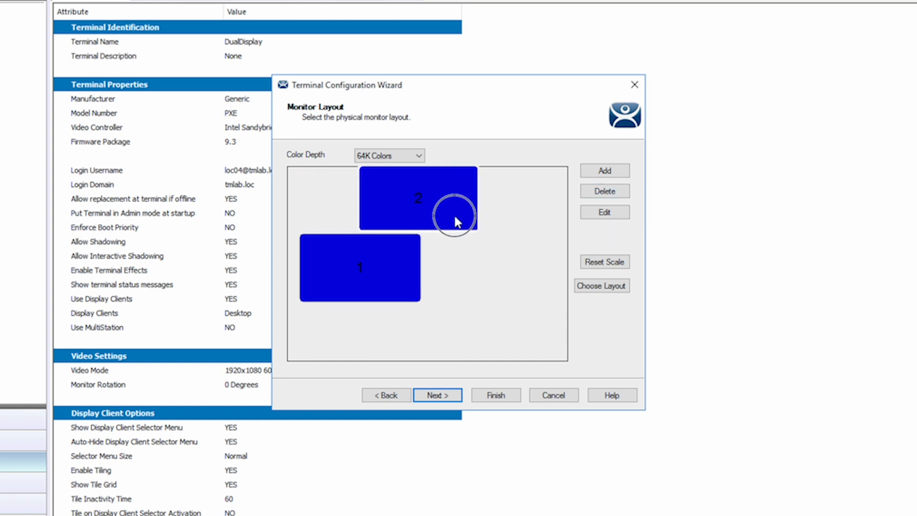
drag(453, 220, 389, 221)
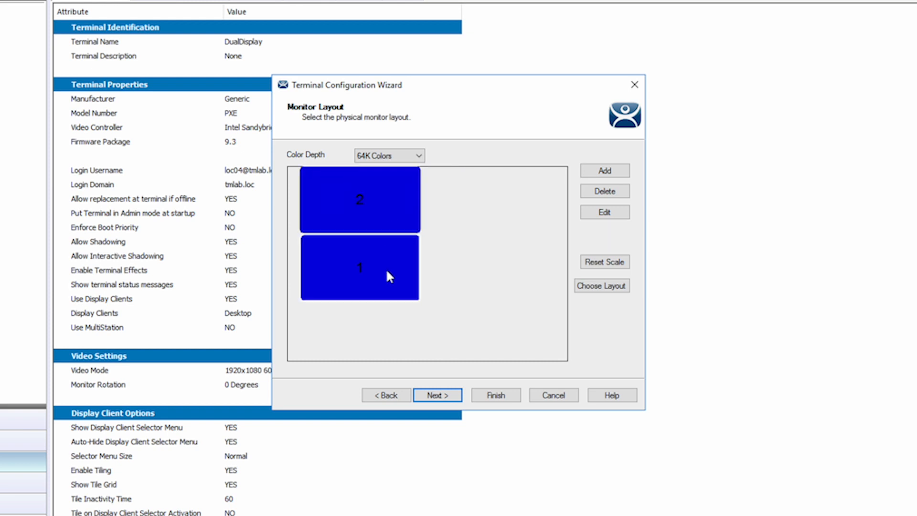
click(604, 212)
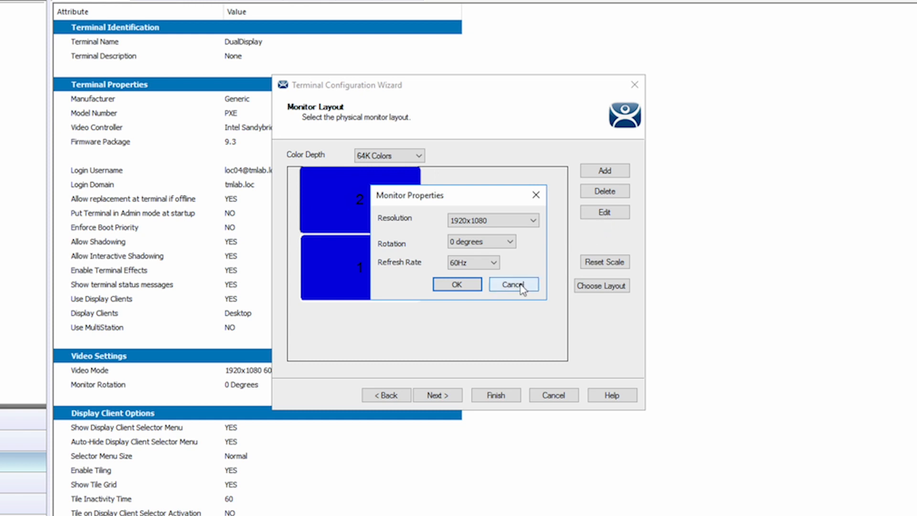
click(513, 285)
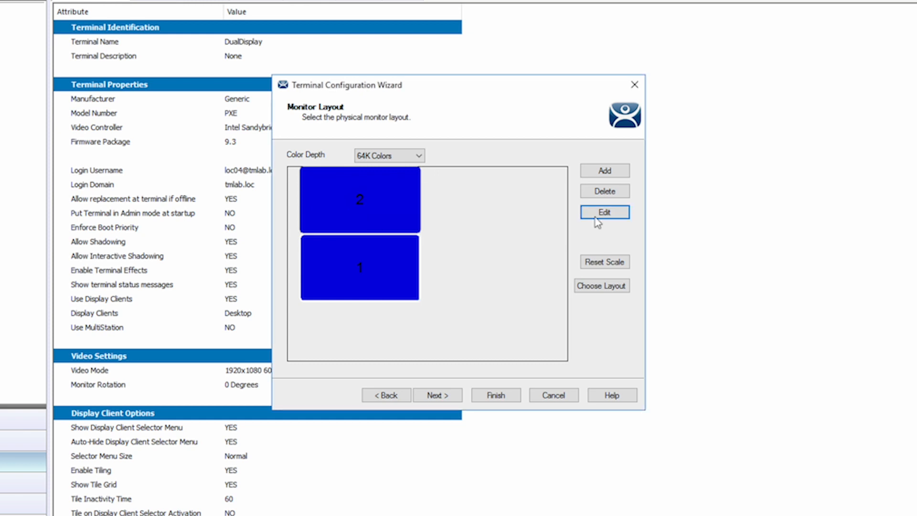
Add further monitors with their default resolution and place monitor 4 beside monitor 2
click(604, 212)
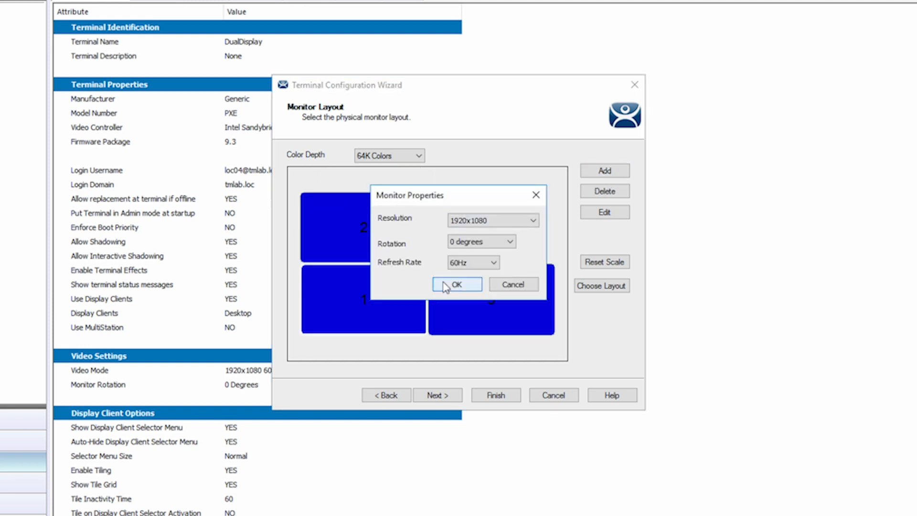
click(457, 284)
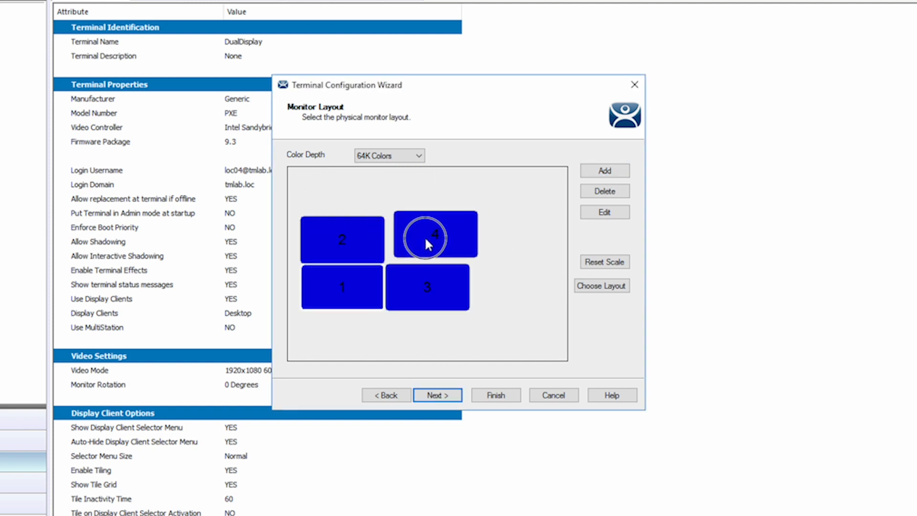
drag(427, 234, 429, 239)
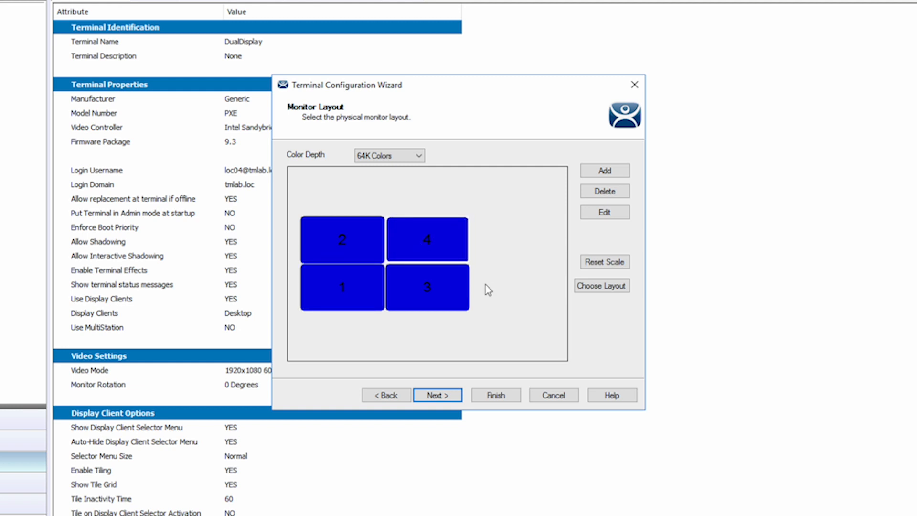
mouse_move(514, 303)
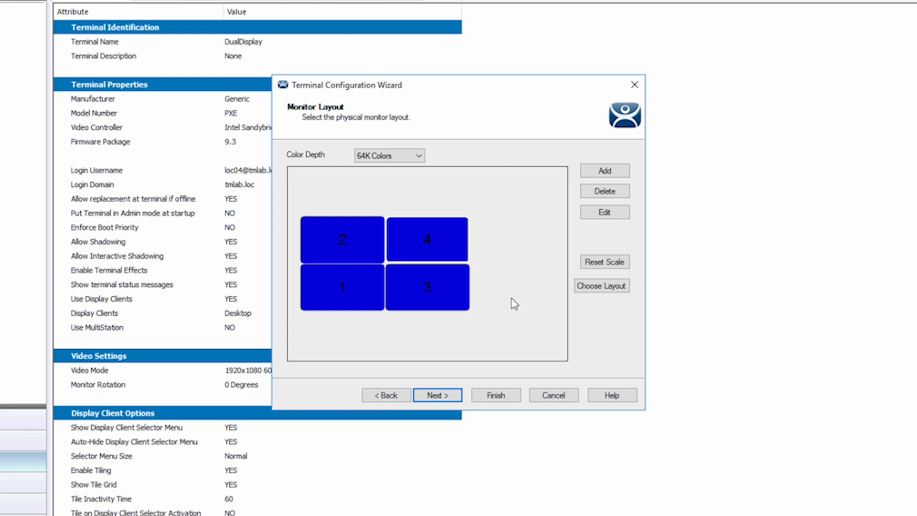
Apply a preset layout, remove monitors down to two side by side, and reset the layout scale
click(601, 286)
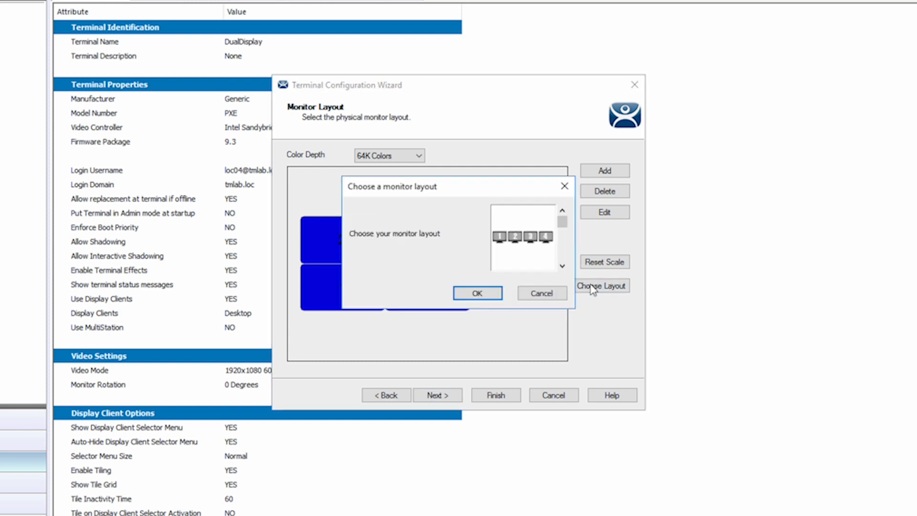
click(477, 292)
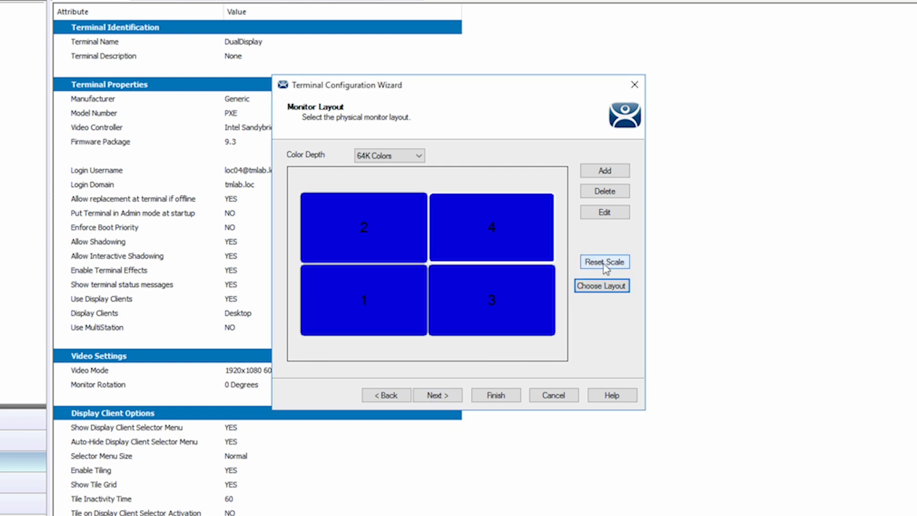
click(604, 262)
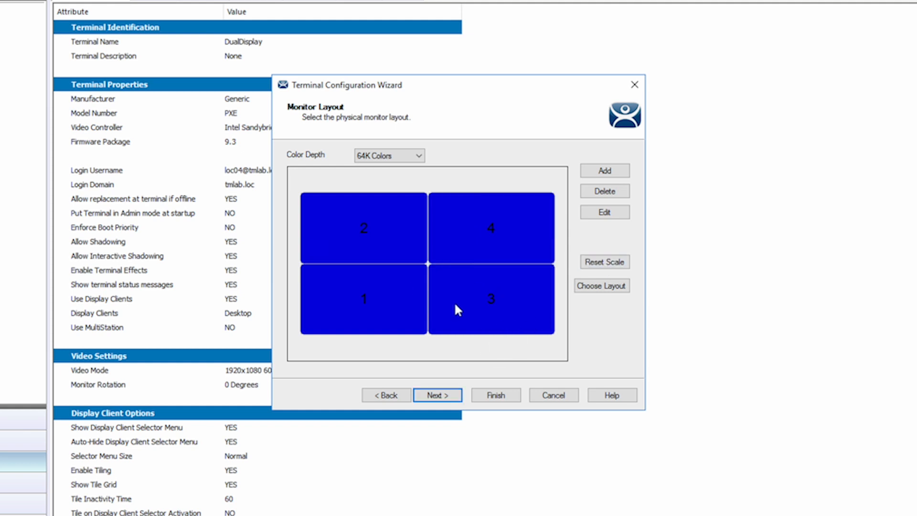
click(604, 191)
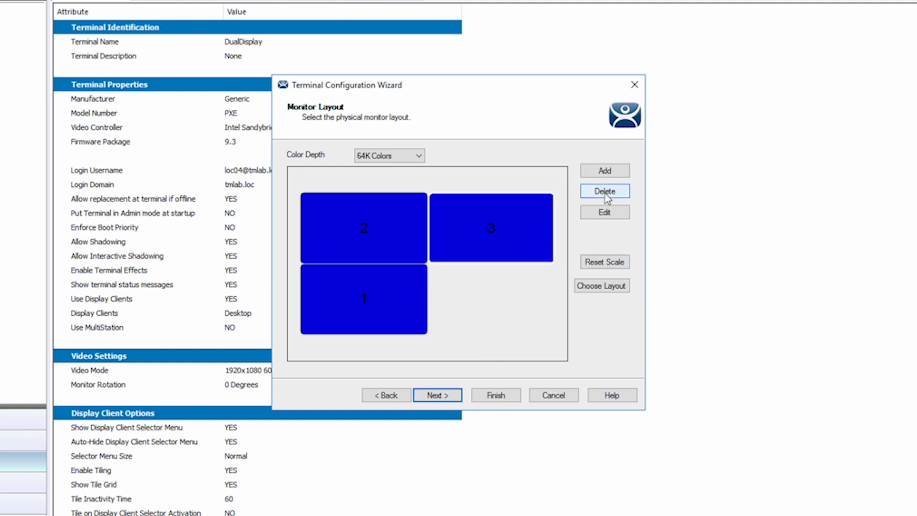
click(604, 191)
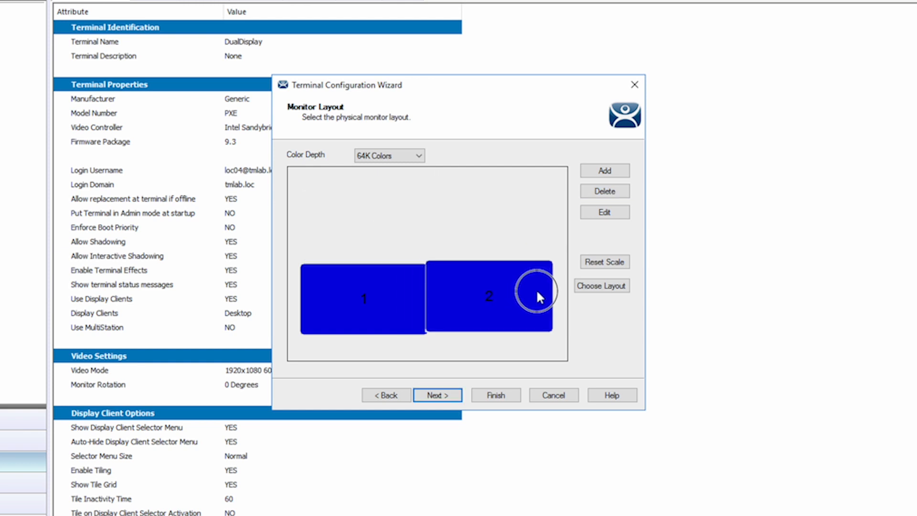
click(604, 262)
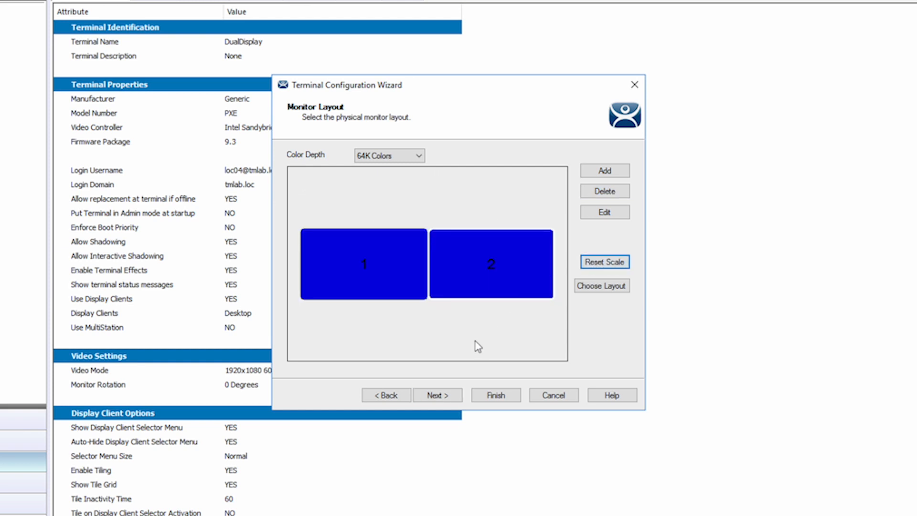
Reach Screen Layout, keep monitor 1 on screen A and switch to working on screen B
click(437, 395)
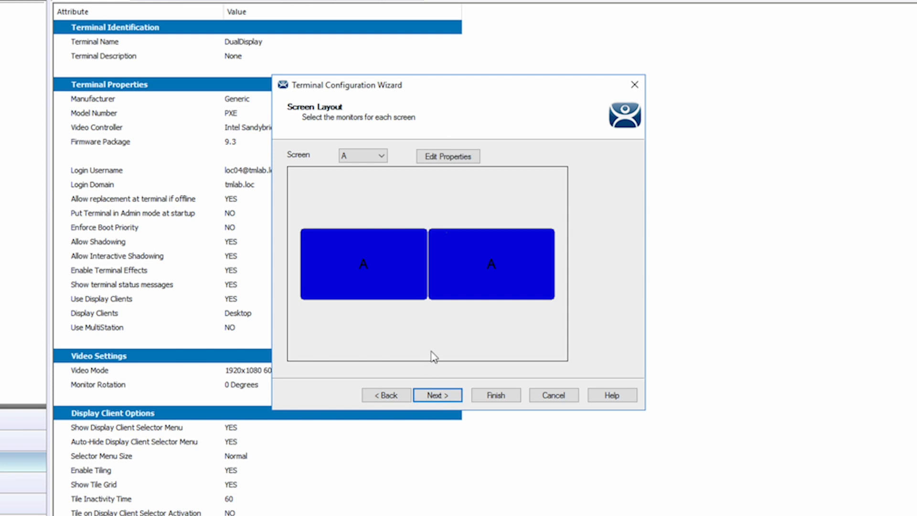
click(381, 155)
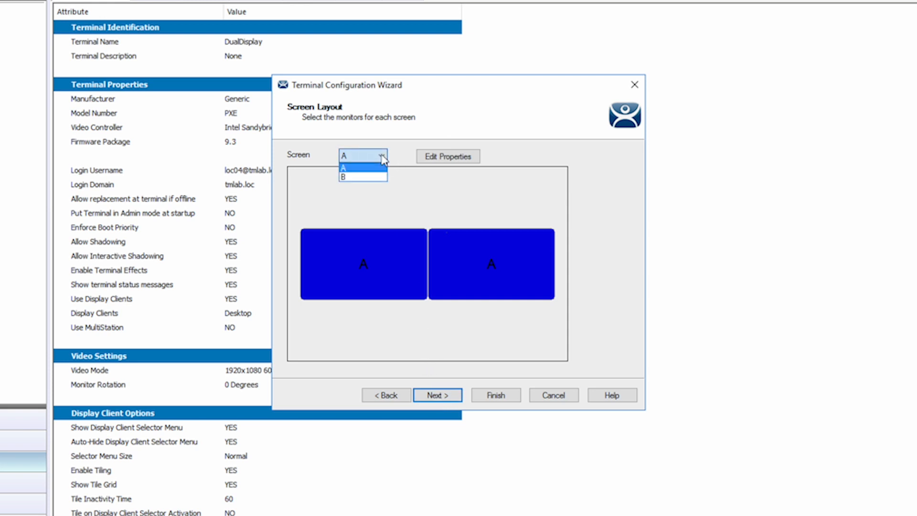
click(362, 176)
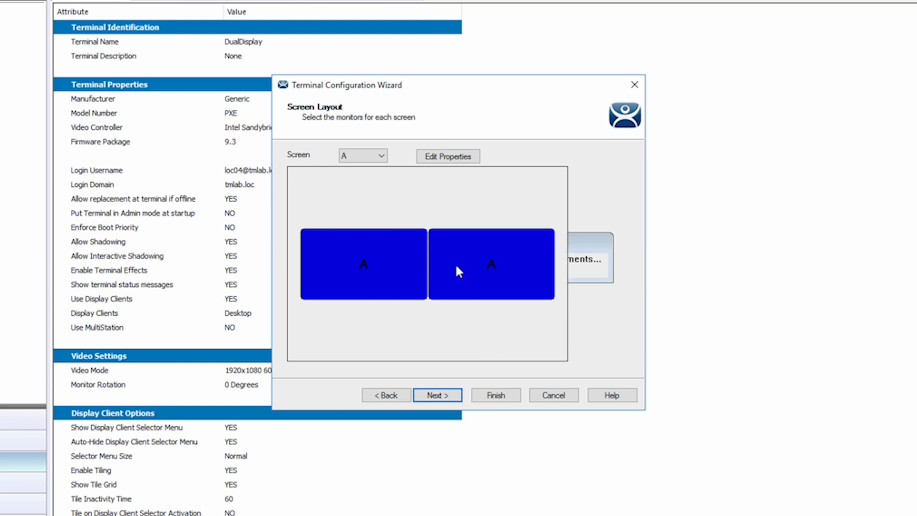
click(383, 156)
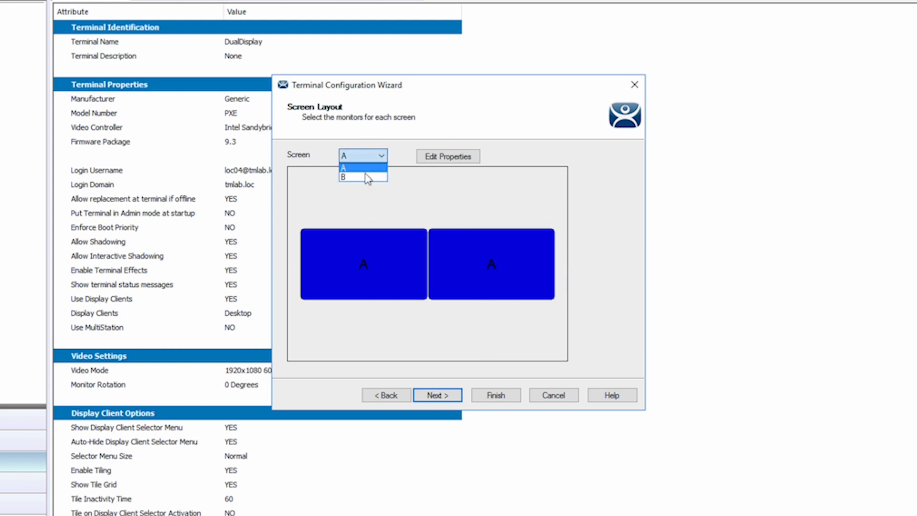
click(359, 178)
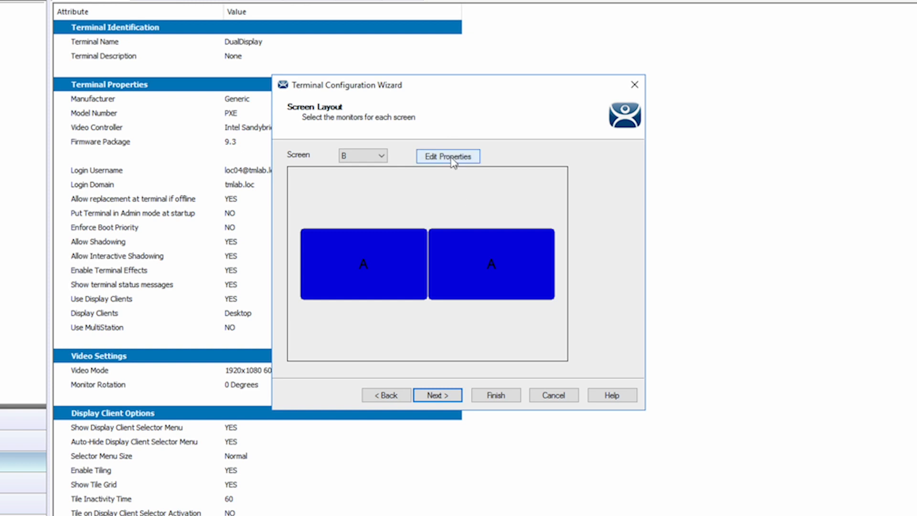
Dismiss the Invalid Screen warning and assign monitor 2 to screen B in Screen Options
click(447, 155)
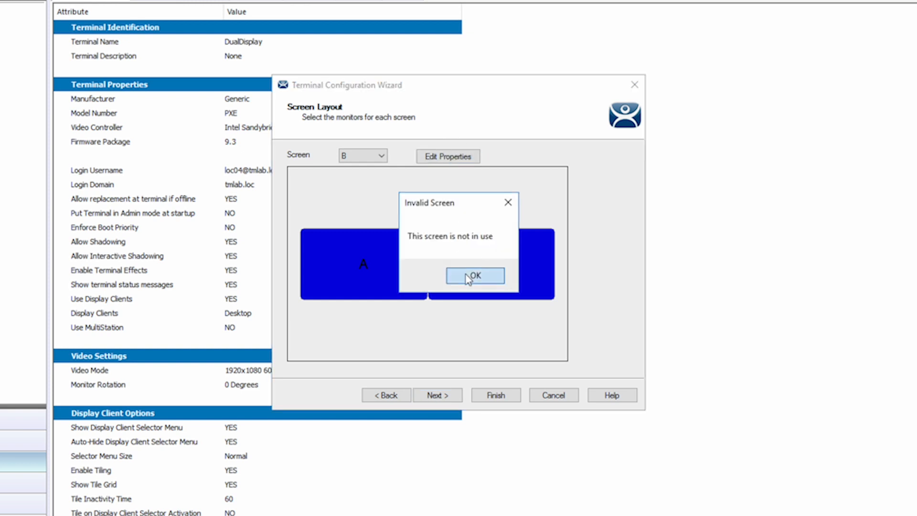
click(475, 275)
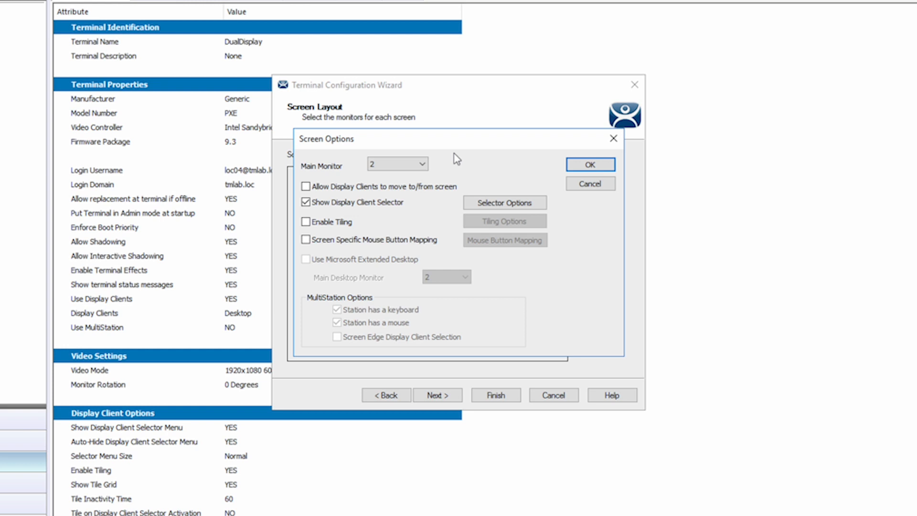
click(306, 239)
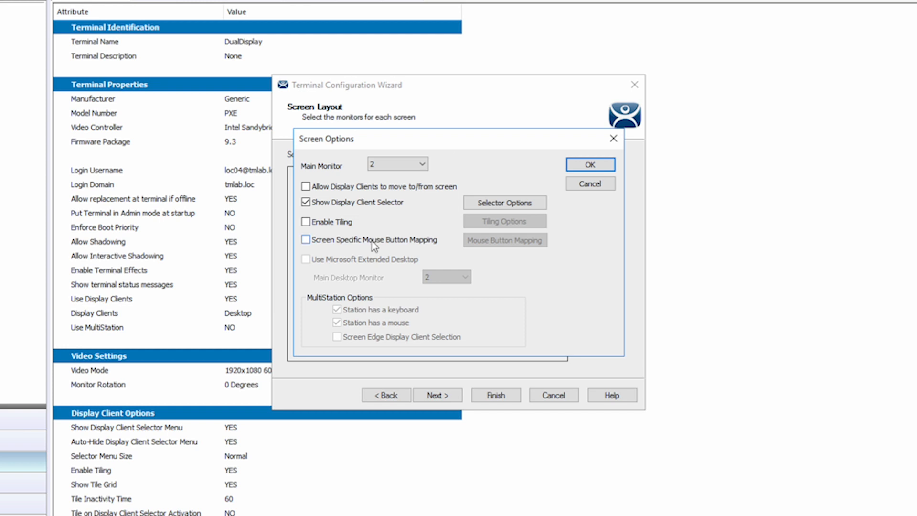
click(590, 165)
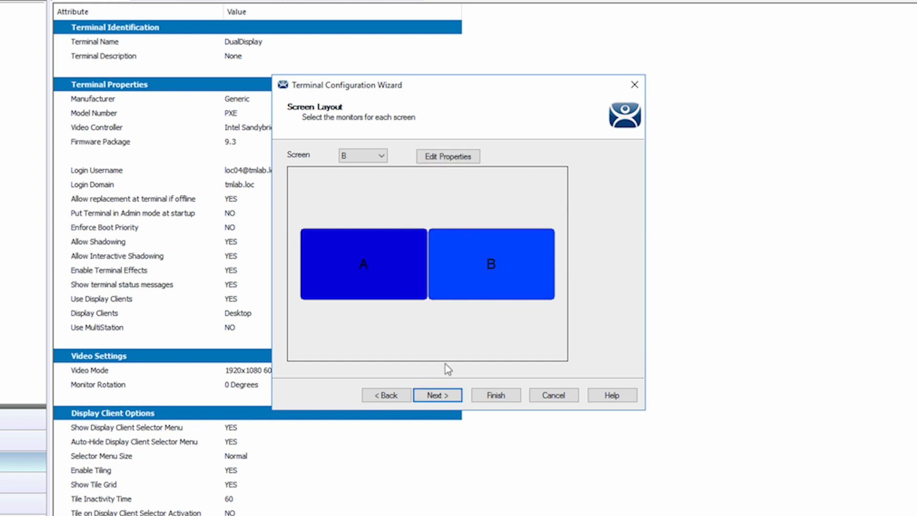
In Display Client Selection, keep Desktop on screen A and confirm Overview1920 on screen B
click(436, 395)
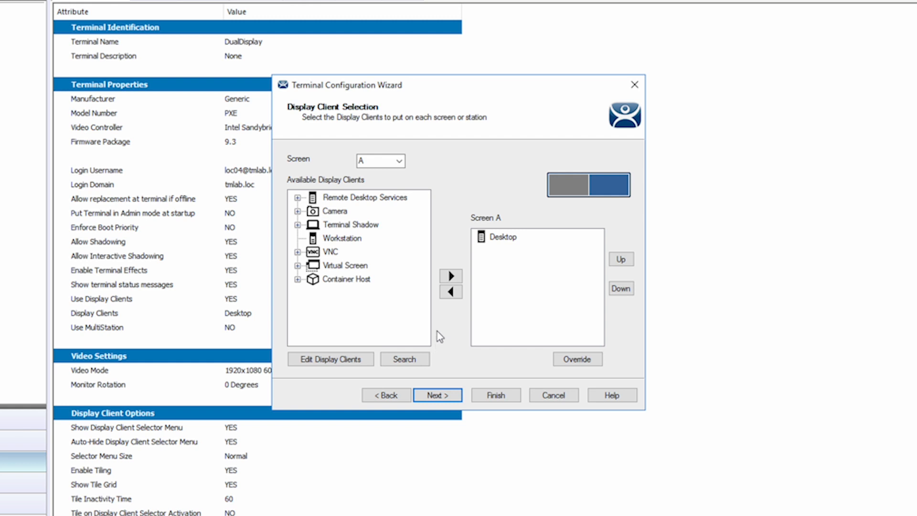
click(400, 160)
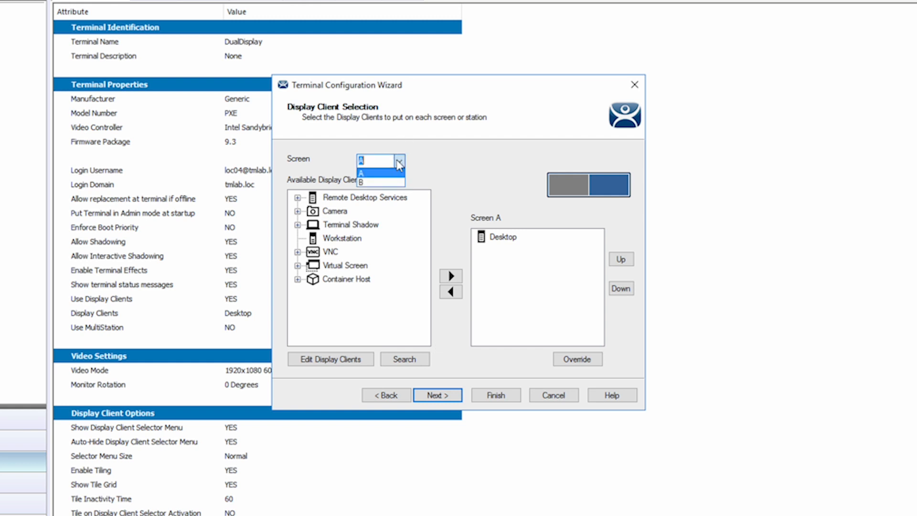
click(361, 174)
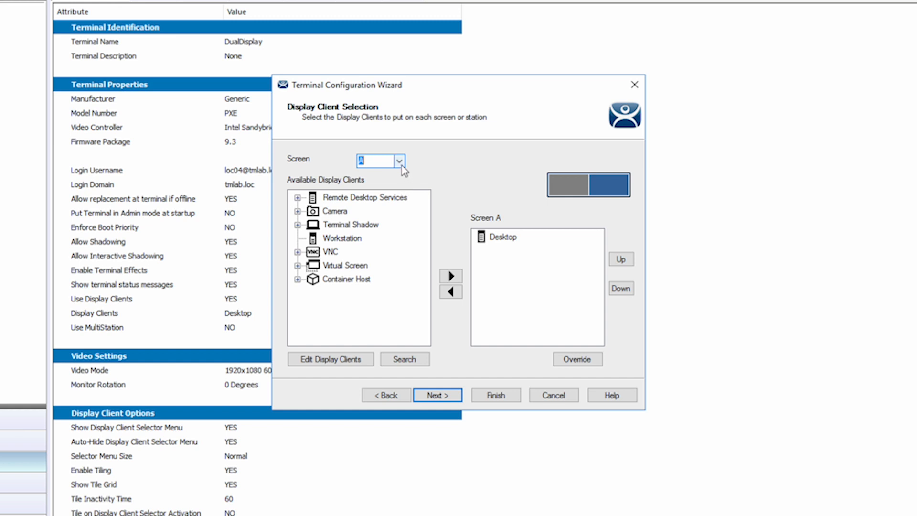
click(399, 161)
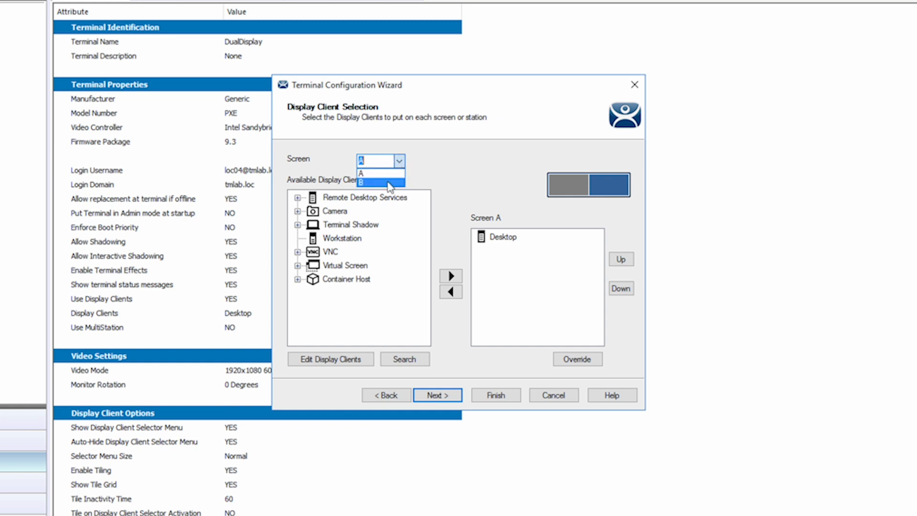
click(388, 182)
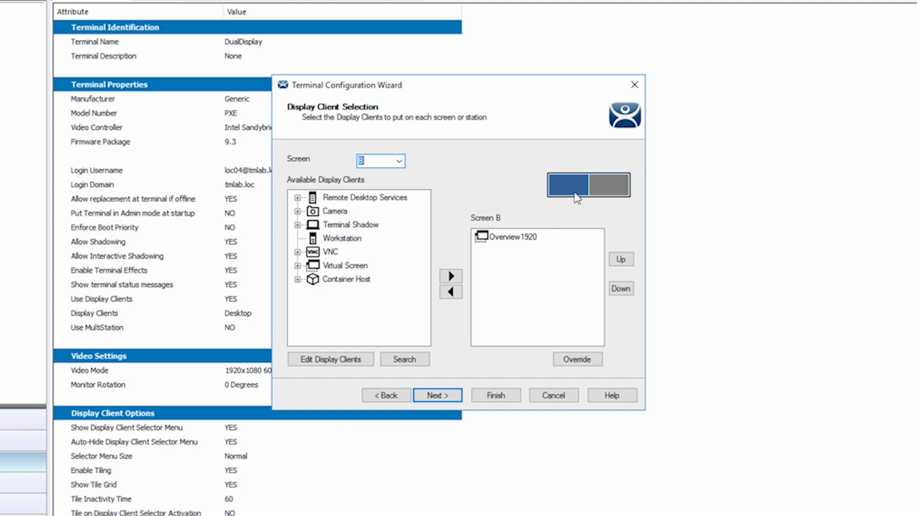
mouse_move(613, 197)
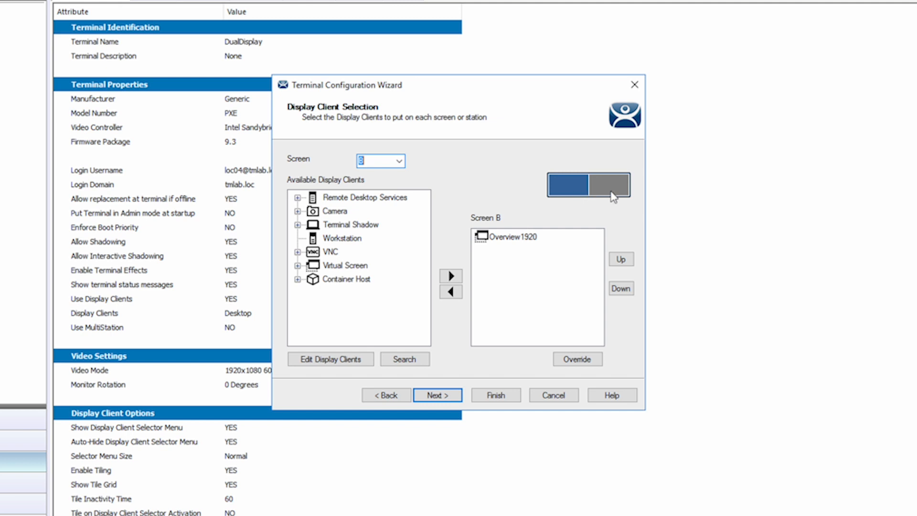
mouse_move(494, 200)
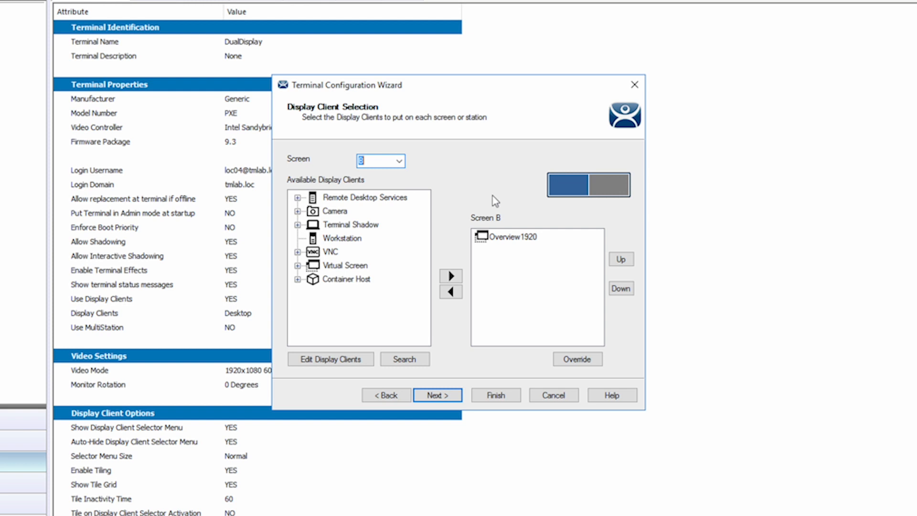
click(495, 395)
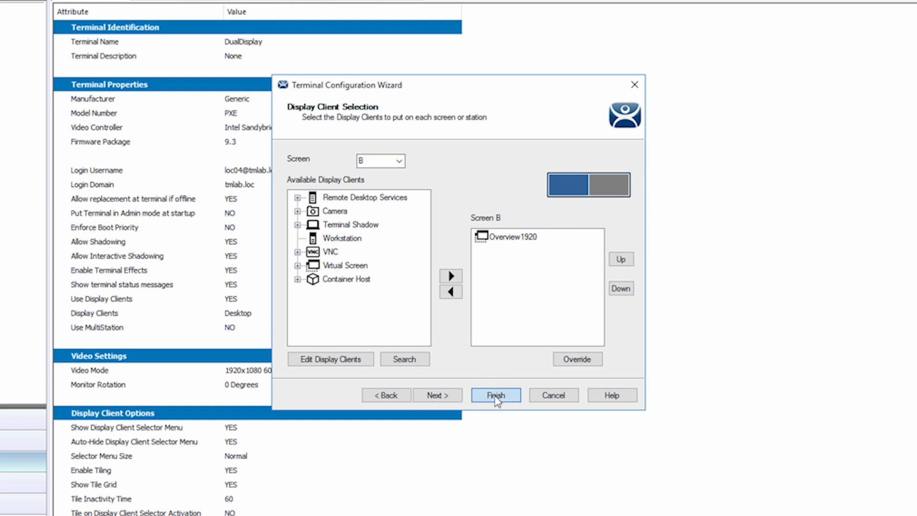
Finish the wizard, review DualDisplay's updated configuration and start shadowing the terminal
click(495, 395)
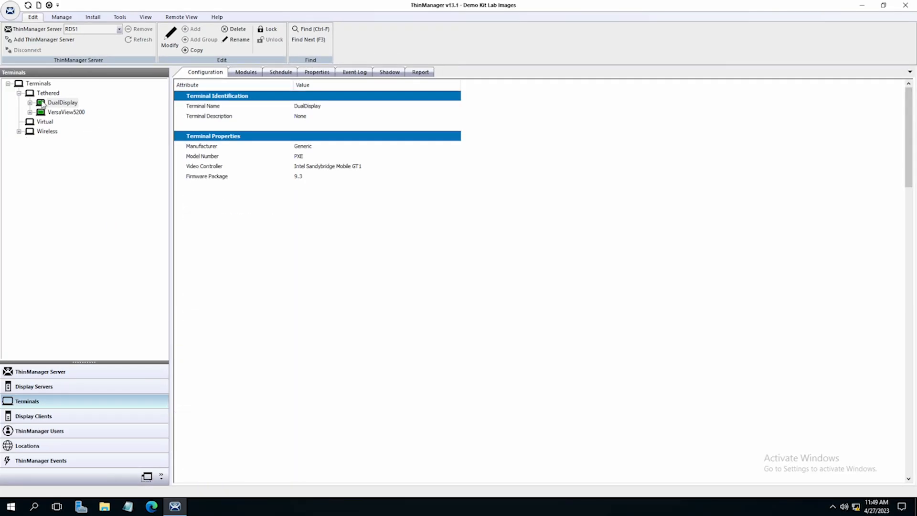
click(62, 103)
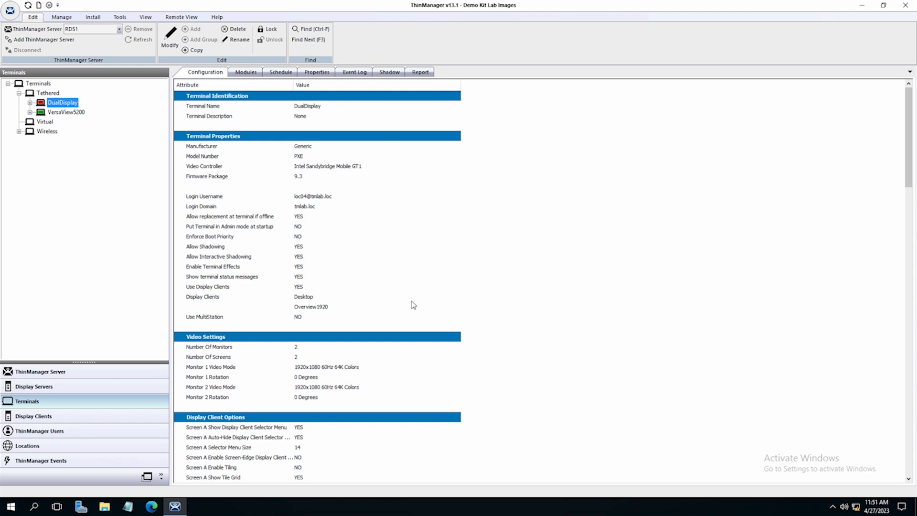
click(389, 72)
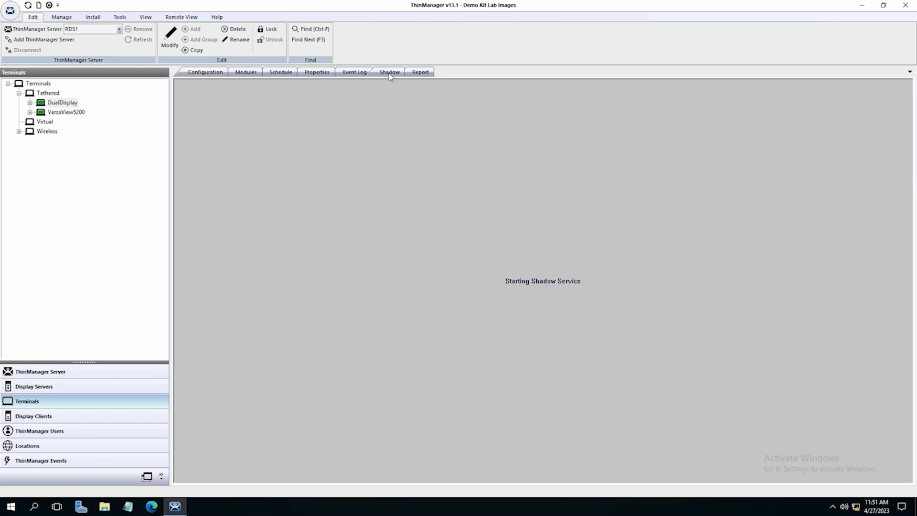